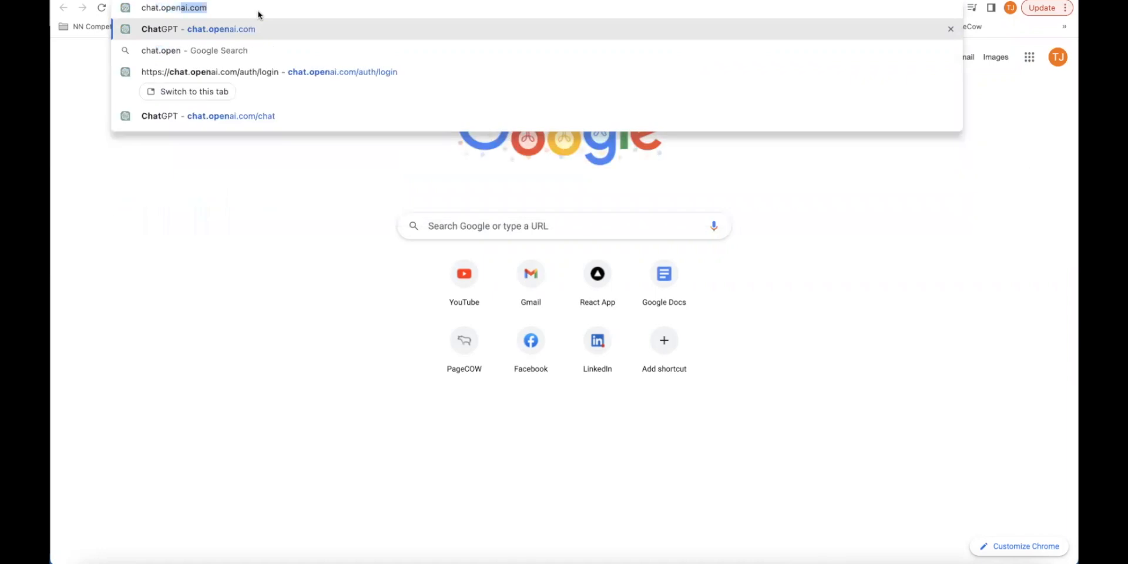
Step: Pick the chat.openai.com suggestion to load the ChatGPT chat page
left_click(231, 116)
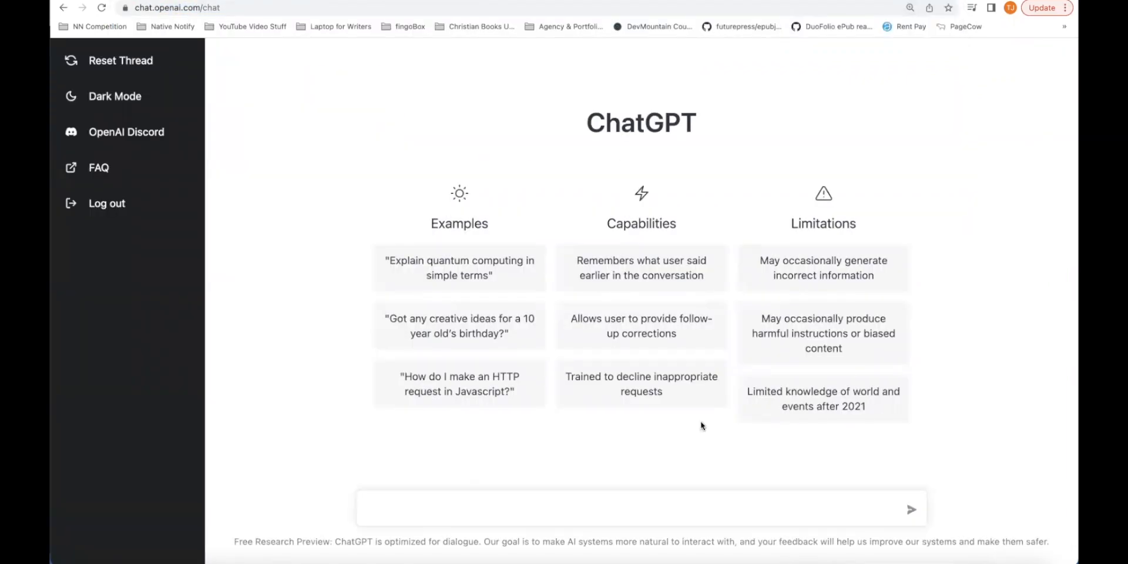
mouse_move(585, 431)
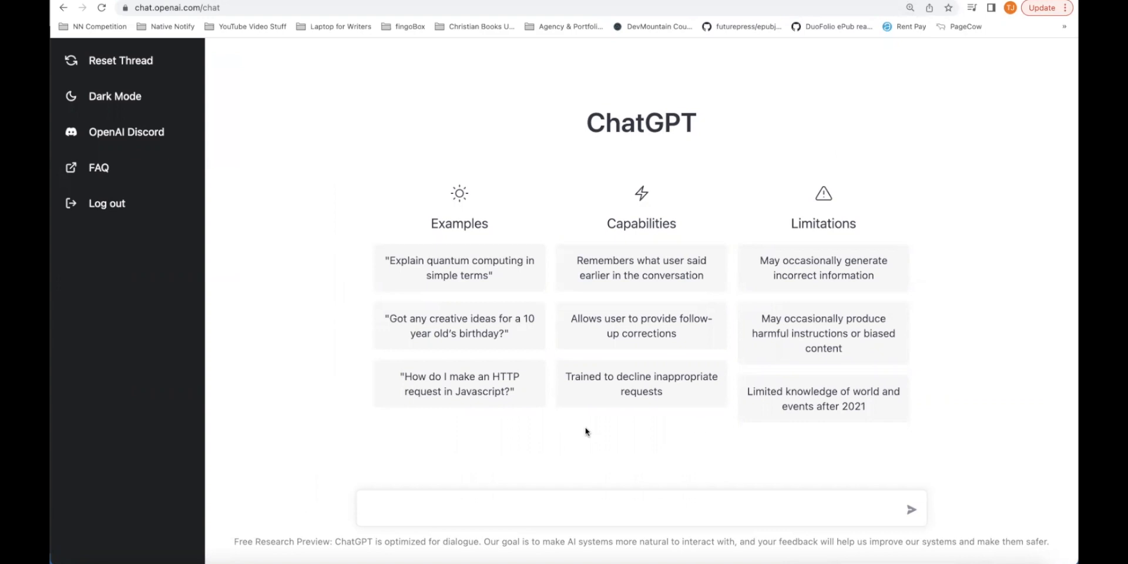
mouse_move(504, 492)
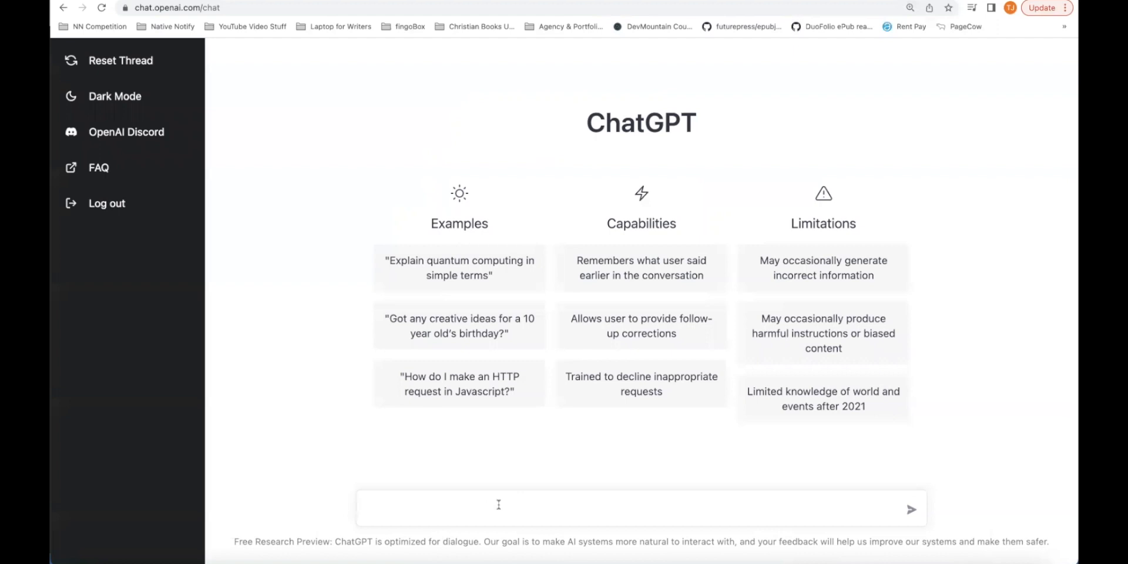
left_click(499, 509)
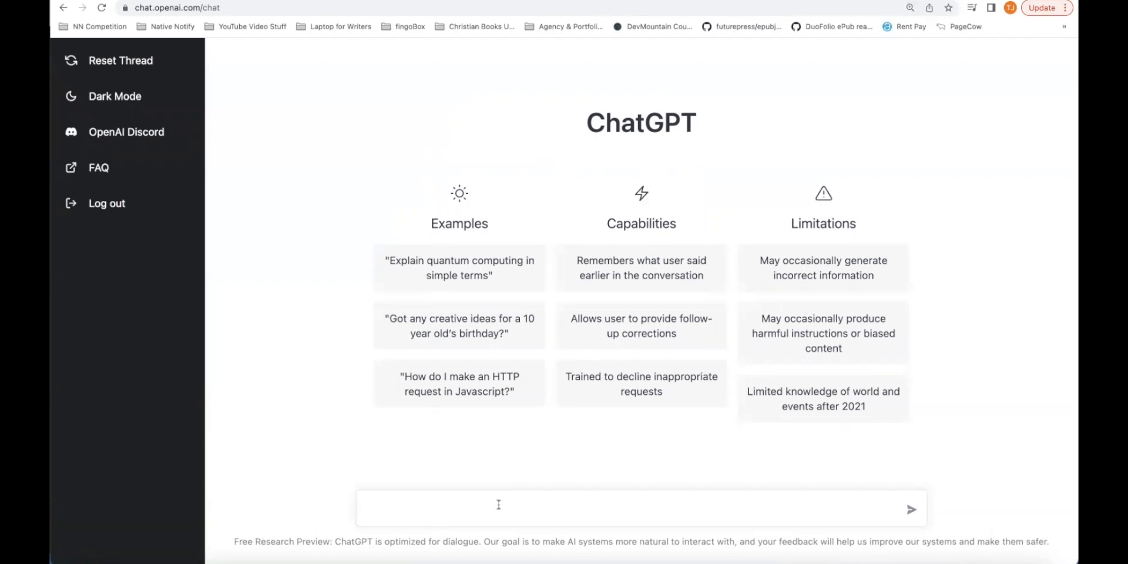
left_click(498, 509)
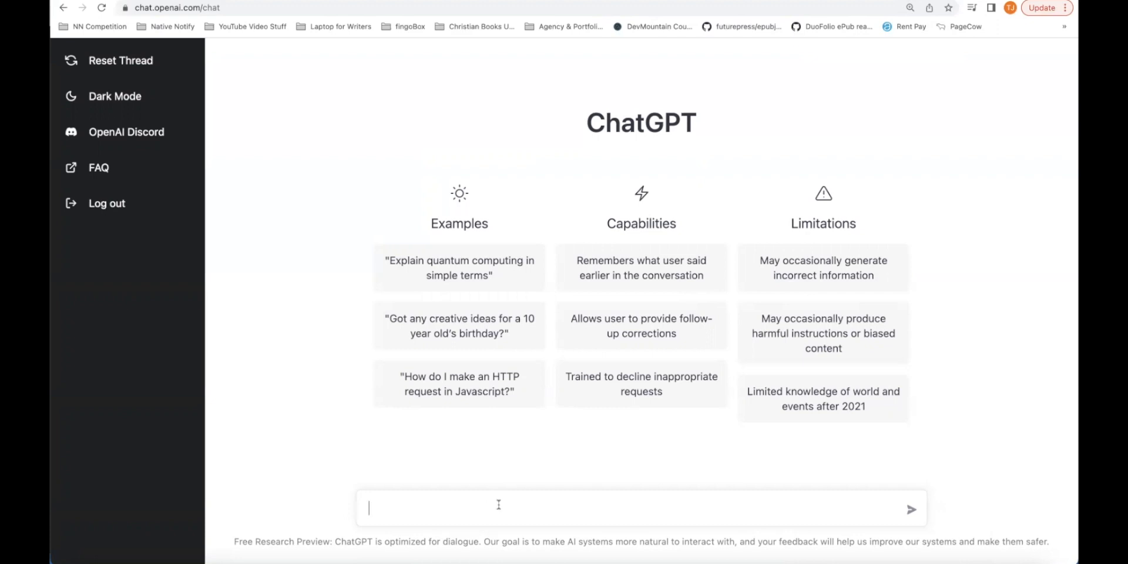
Step: Ask ChatGPT 'how was the computer invented?'
type("how was")
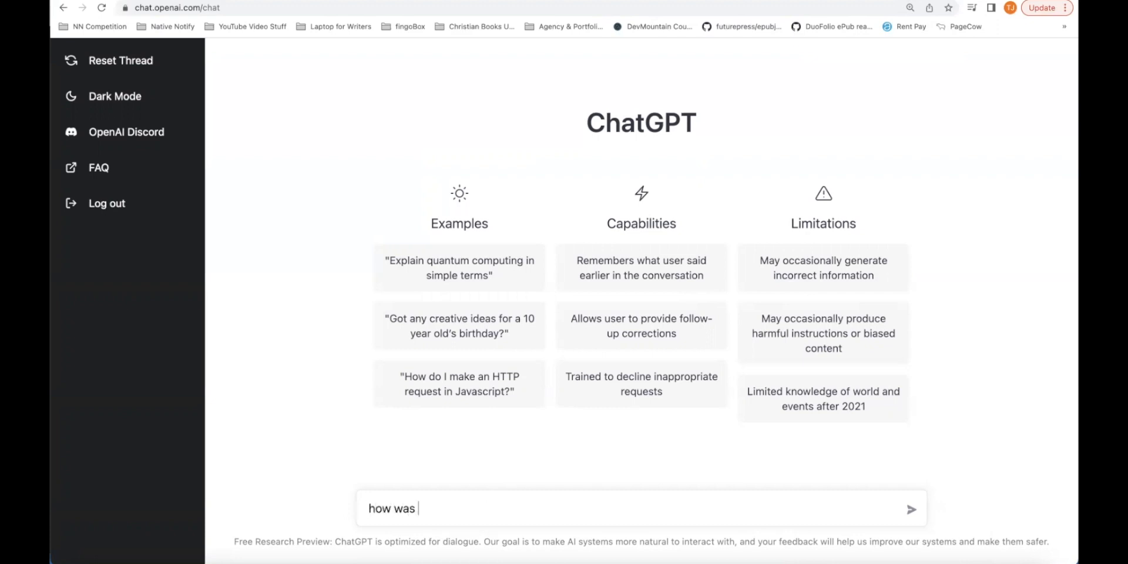
type("the computer inves")
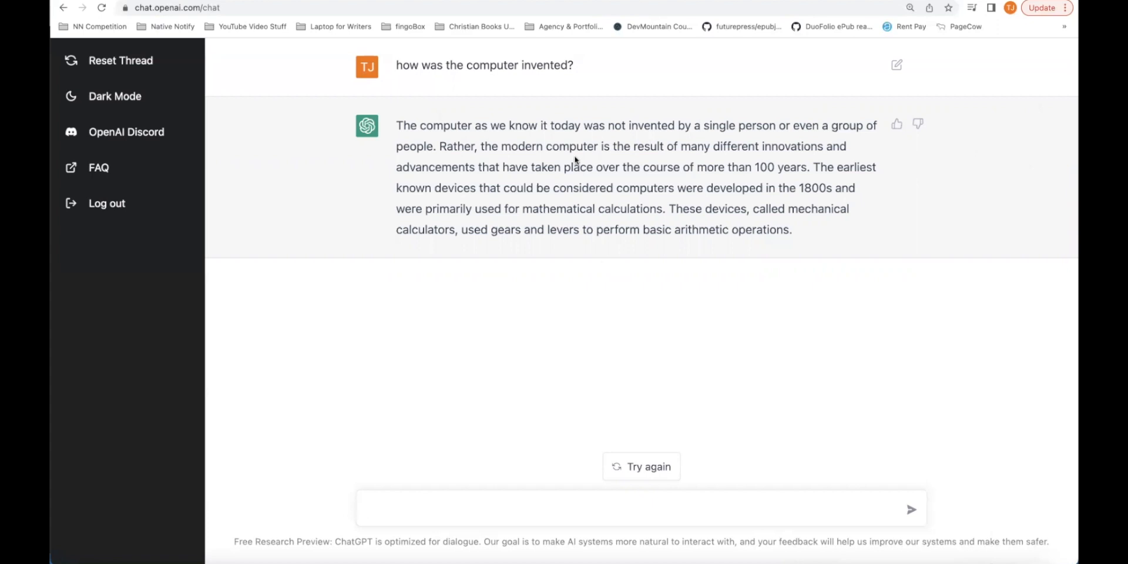
mouse_move(897, 125)
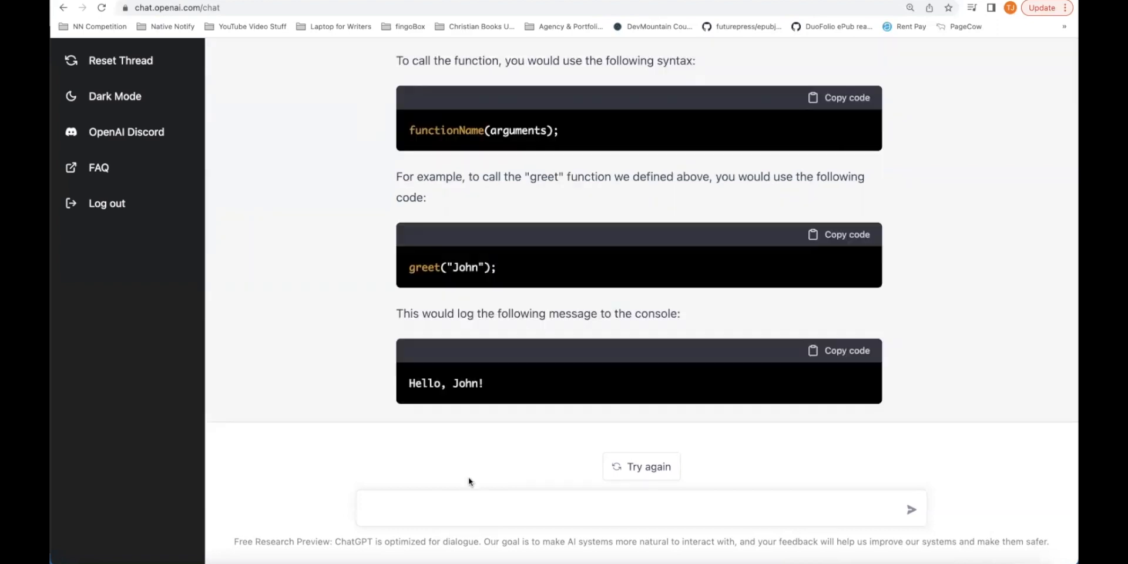
Step: Ask ChatGPT to 'create a to do list app for me using typescript'
type("create a to d")
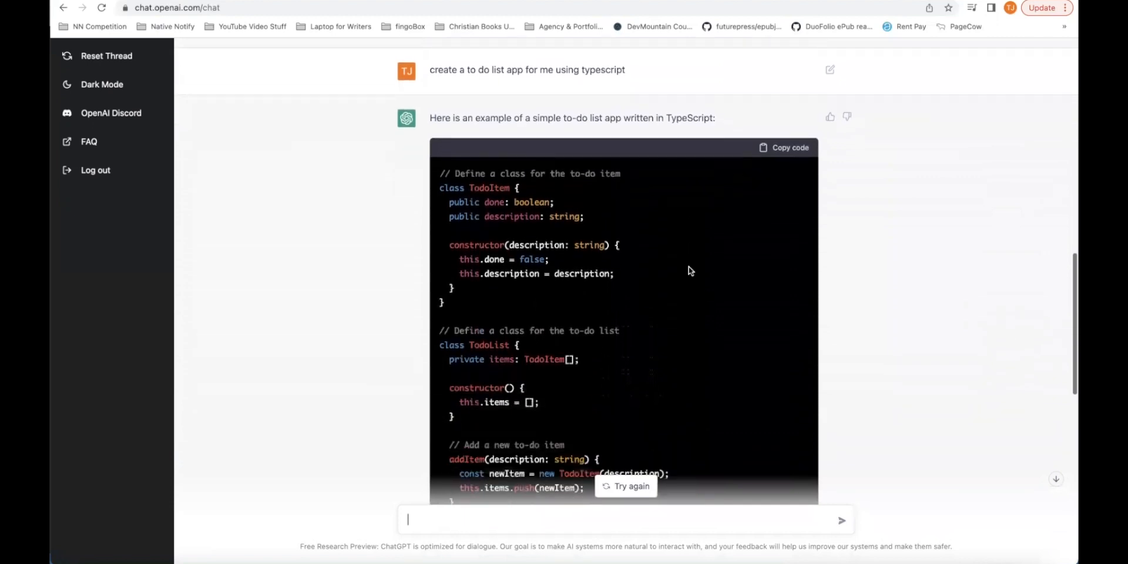
Step: Scroll through the TypeScript code to the compile-and-run instructions
scroll("down", 3)
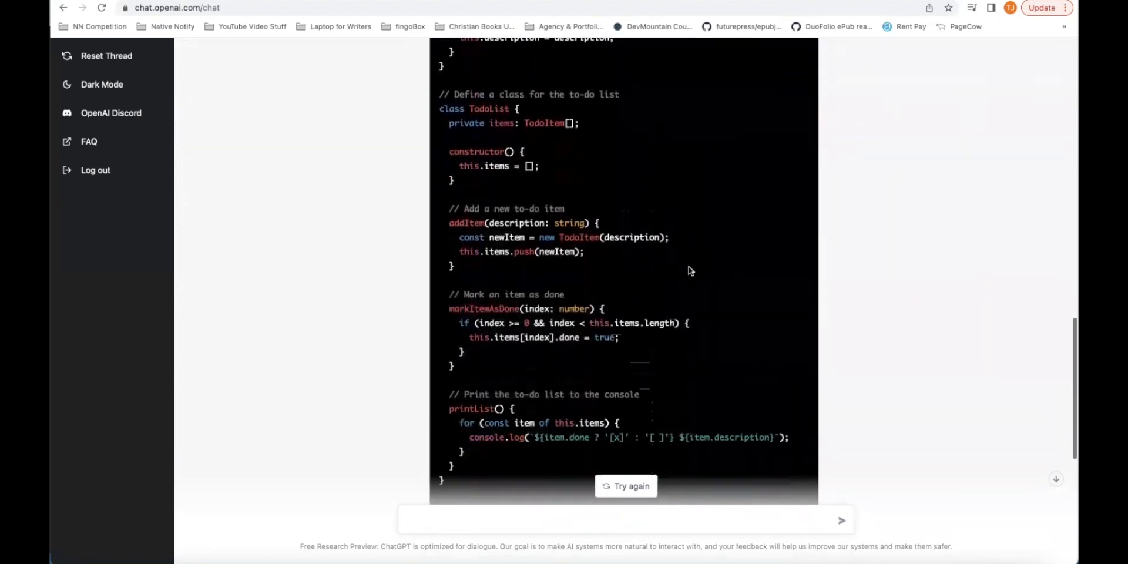
scroll("down", 3)
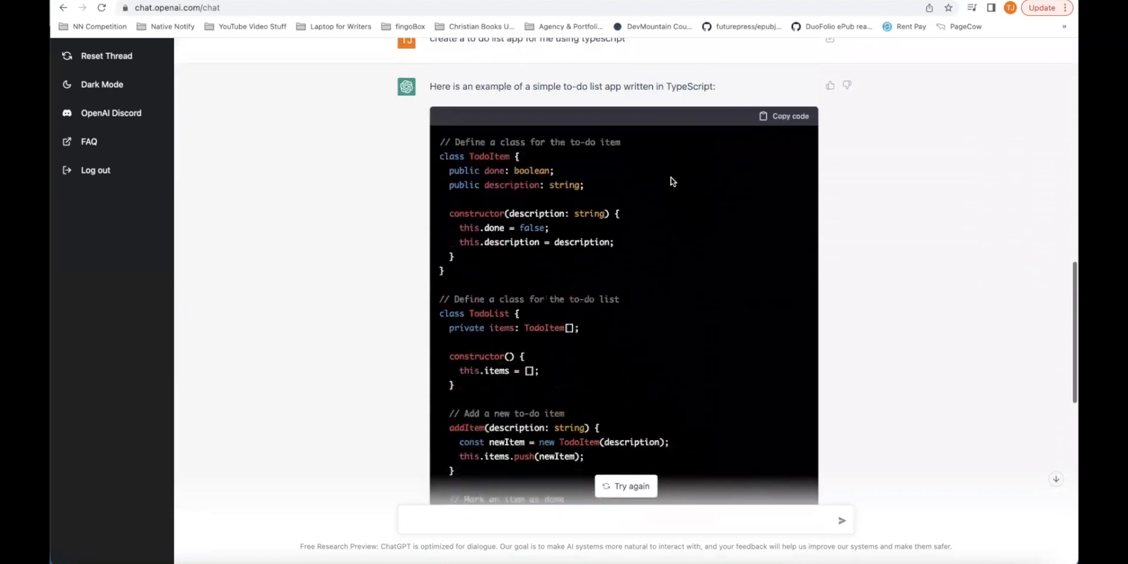
scroll("down", 3)
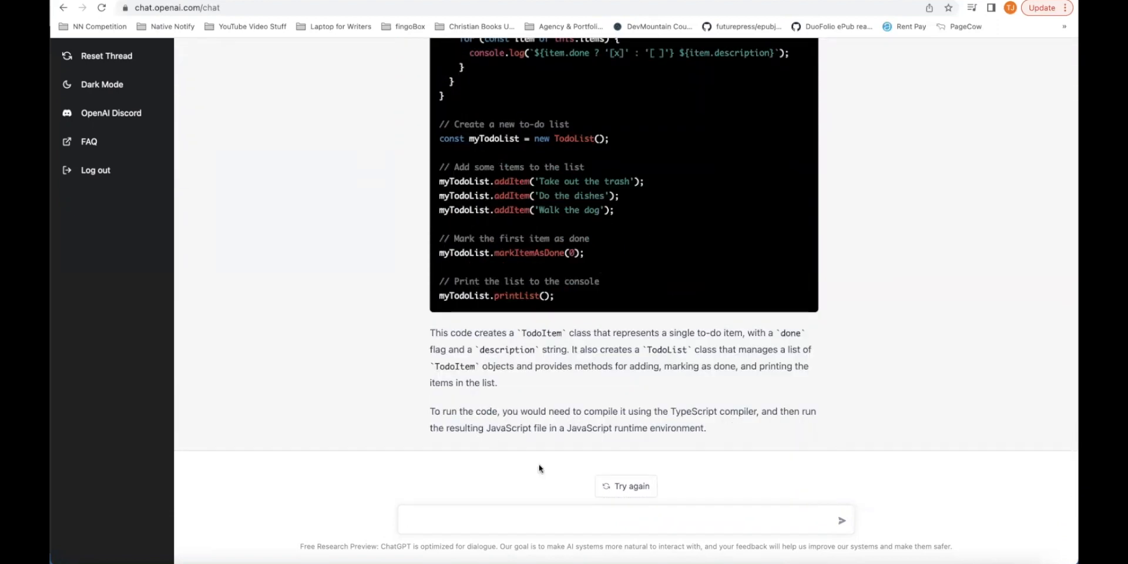